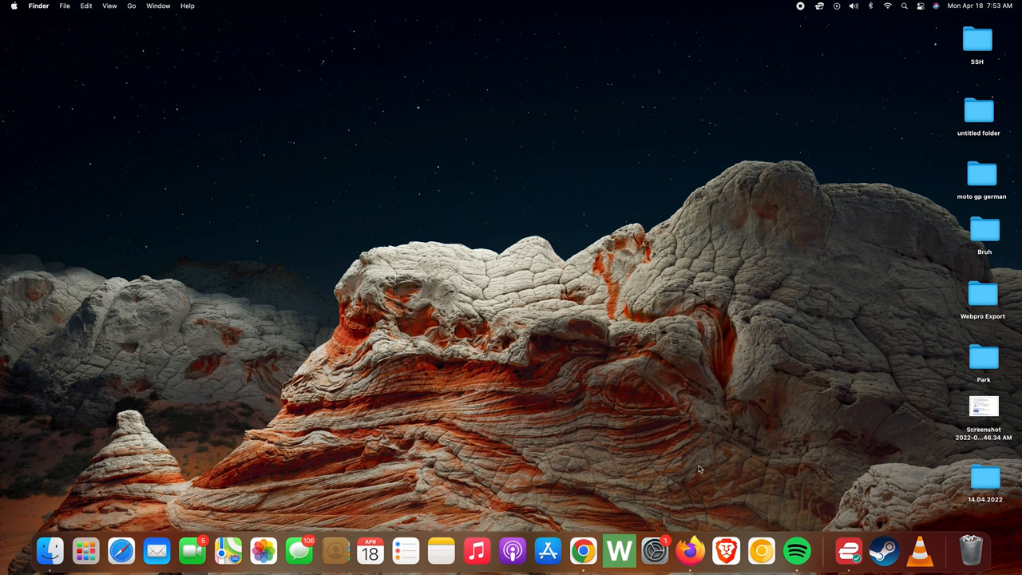
mouse_move(693, 150)
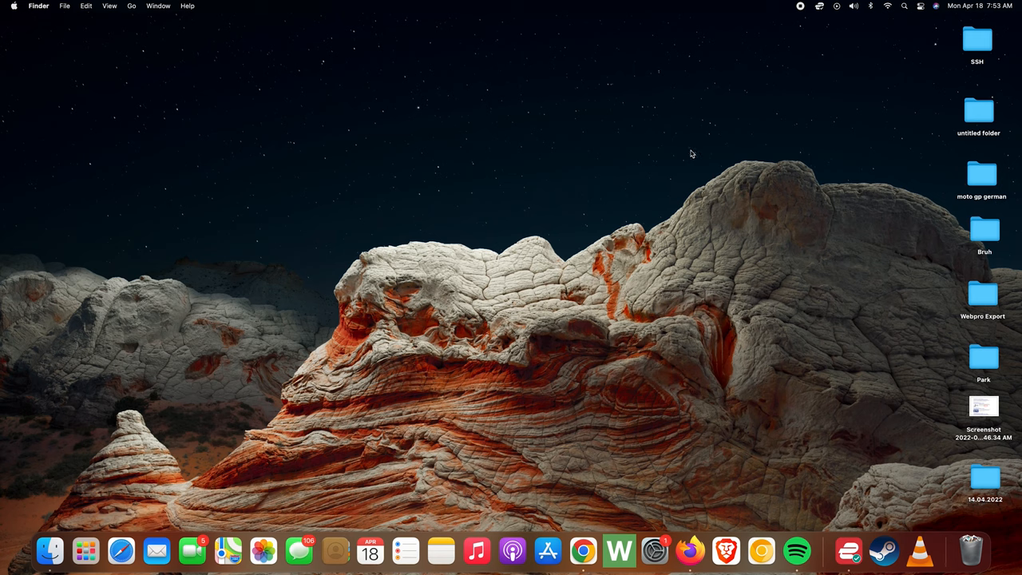
mouse_move(142, 520)
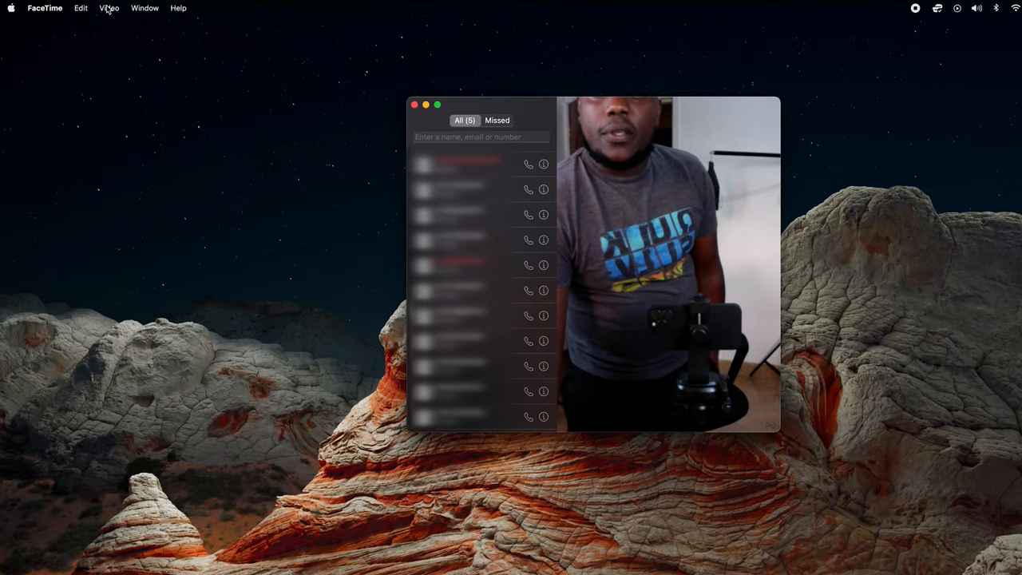
View FaceTime's Video menu listing available cameras and microphones, including the C920
left_click(108, 8)
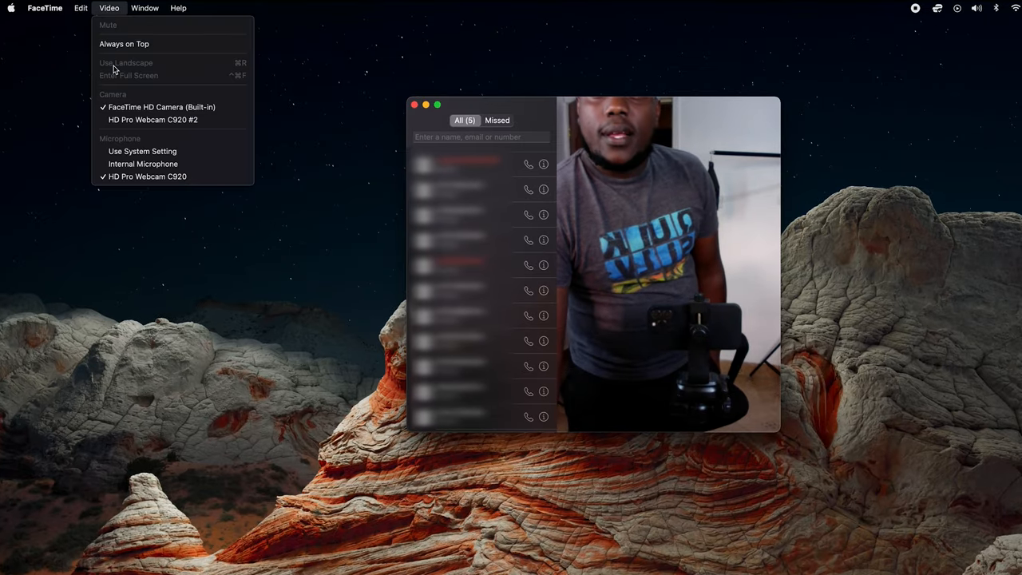
mouse_move(154, 118)
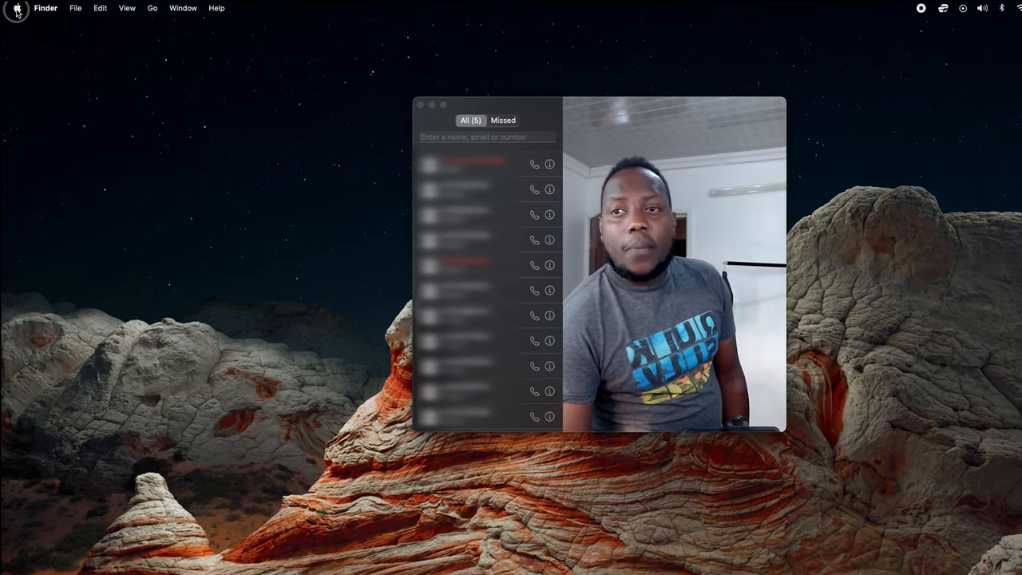
In Sound preferences Input, select HD Pro Webcam C920, then settle on Internal Microphone
left_click(16, 8)
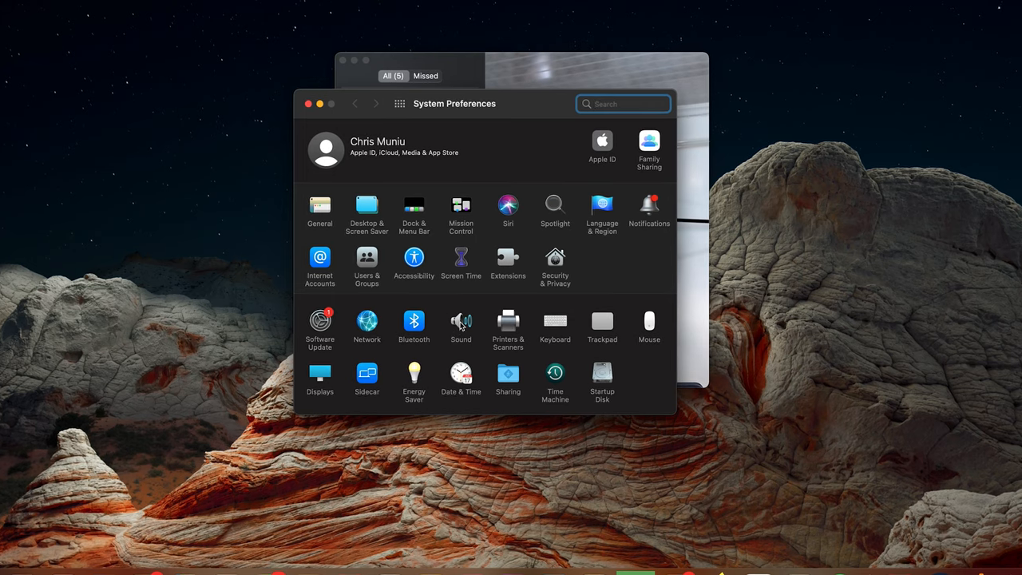
left_click(460, 319)
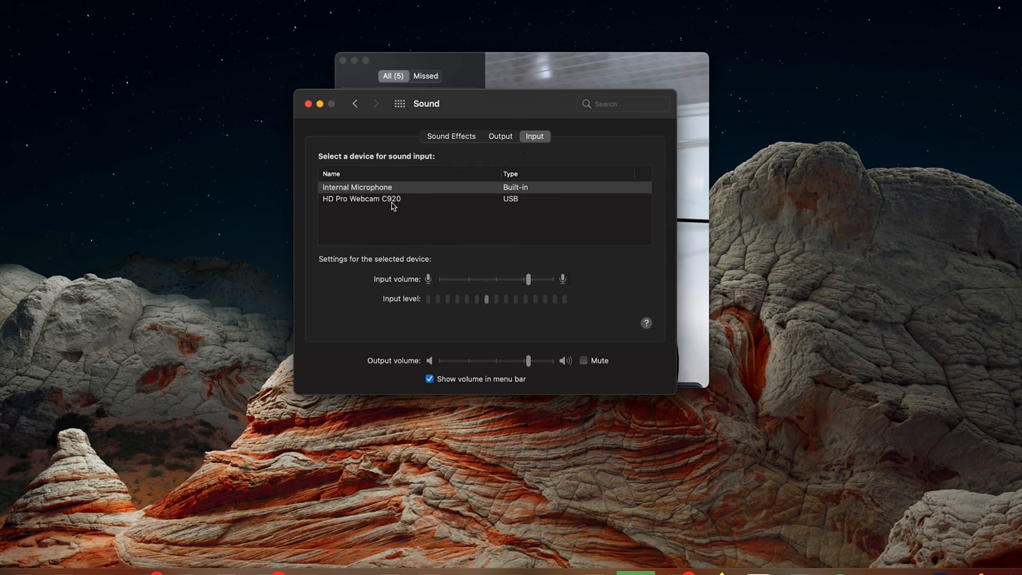
left_click(361, 198)
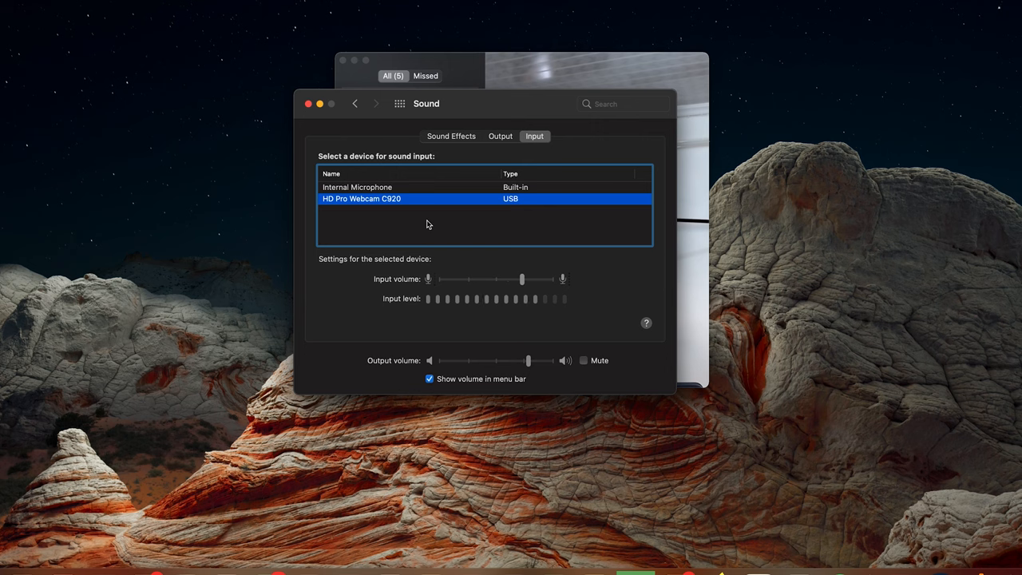
left_click(357, 187)
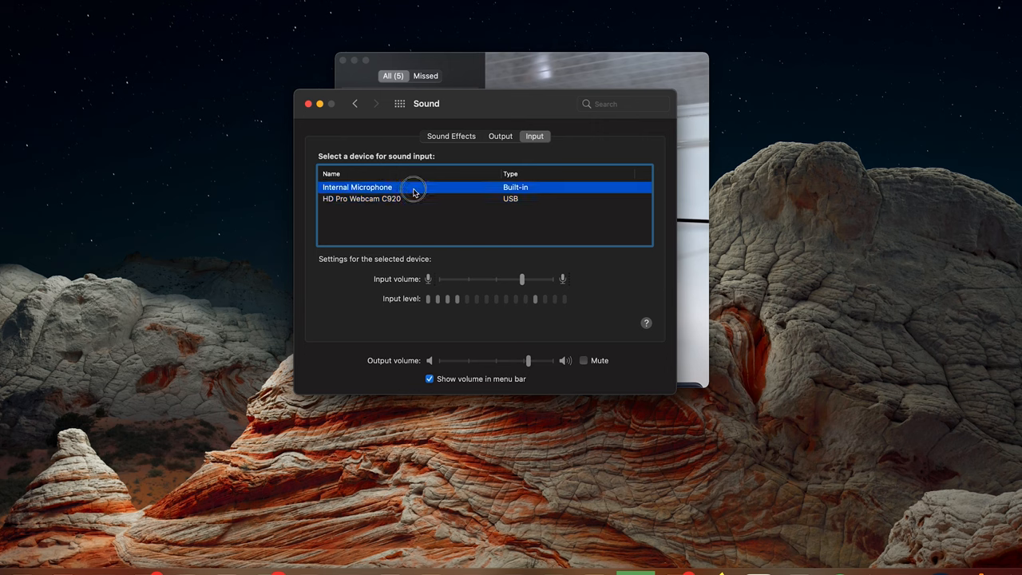